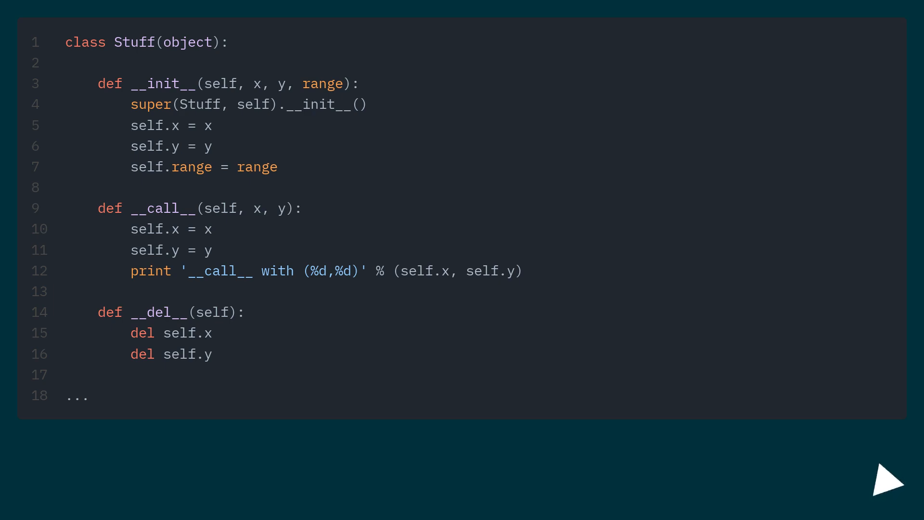
{"action": "left_click", "coordinate": [875, 485]}
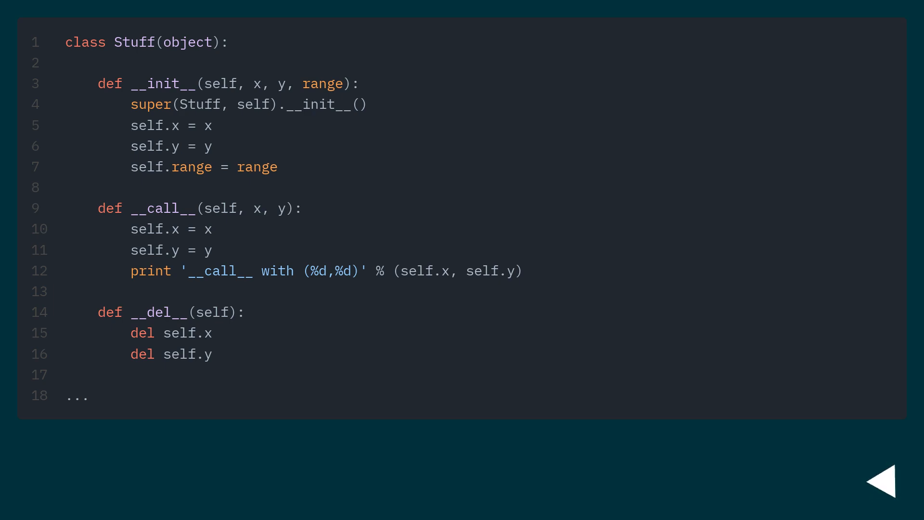
{"action": "left_click", "coordinate": [885, 479]}
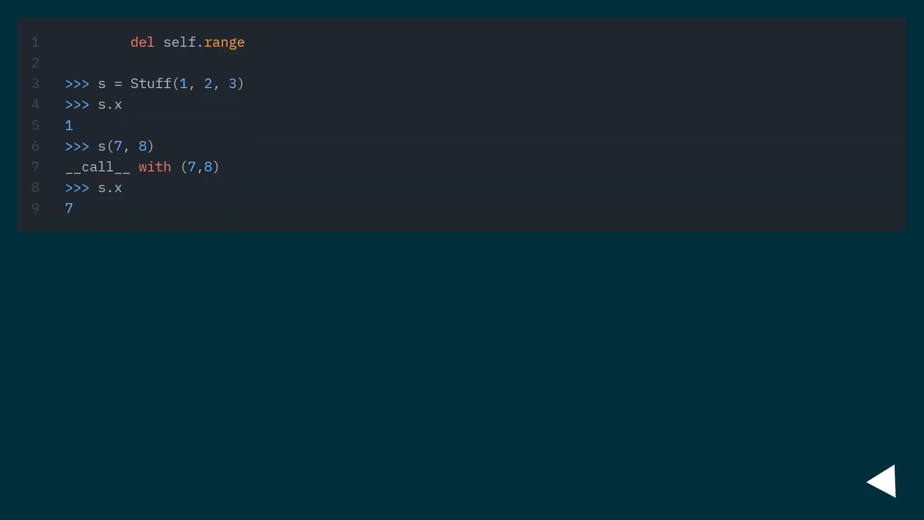
{"action": "left_click", "coordinate": [888, 479]}
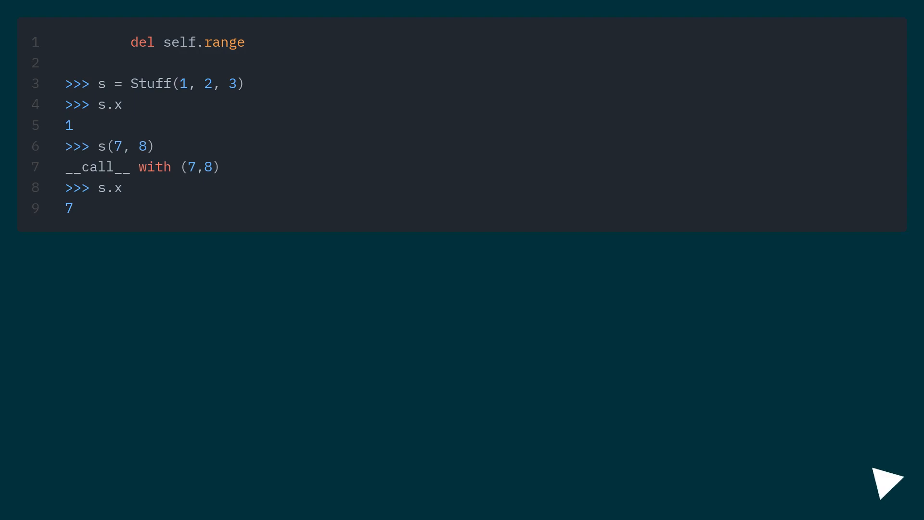